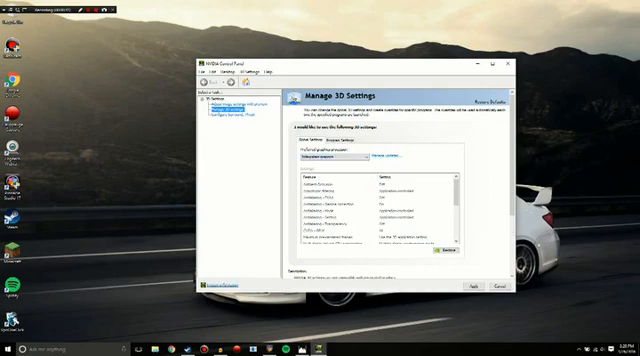
- Review Program Settings, return to Global Settings and expand the Preferred graphics processor choices
left_click(336, 142)
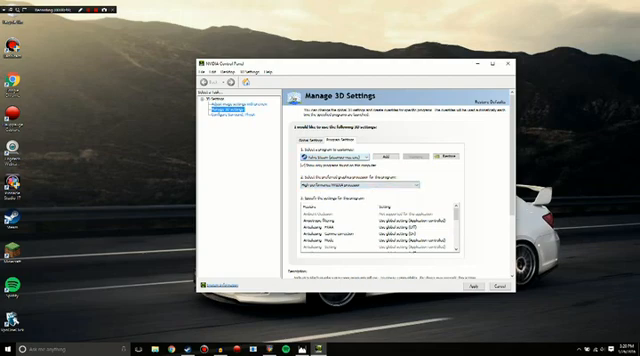
left_click(314, 144)
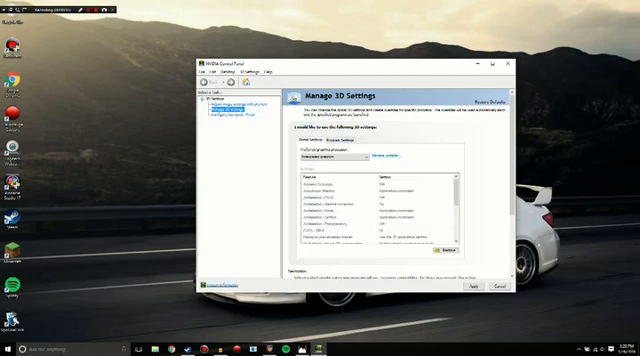
left_click(344, 156)
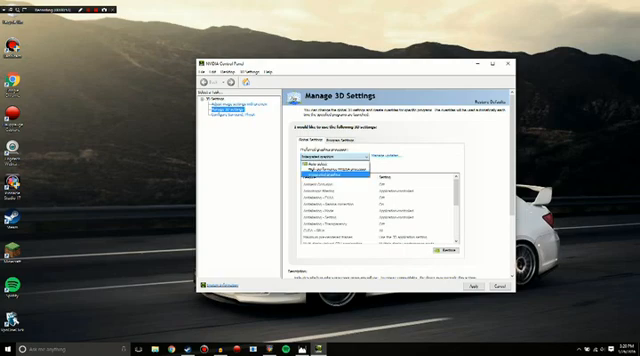
- Set the global preferred graphics processor to High-performance NVIDIA processor
left_click(336, 170)
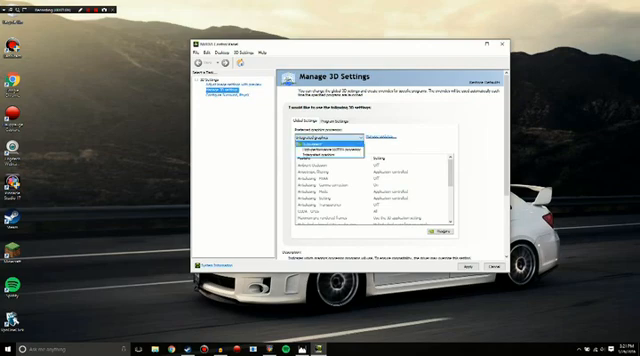
left_click(340, 148)
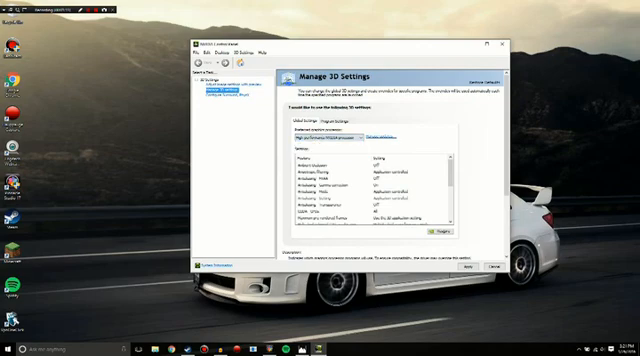